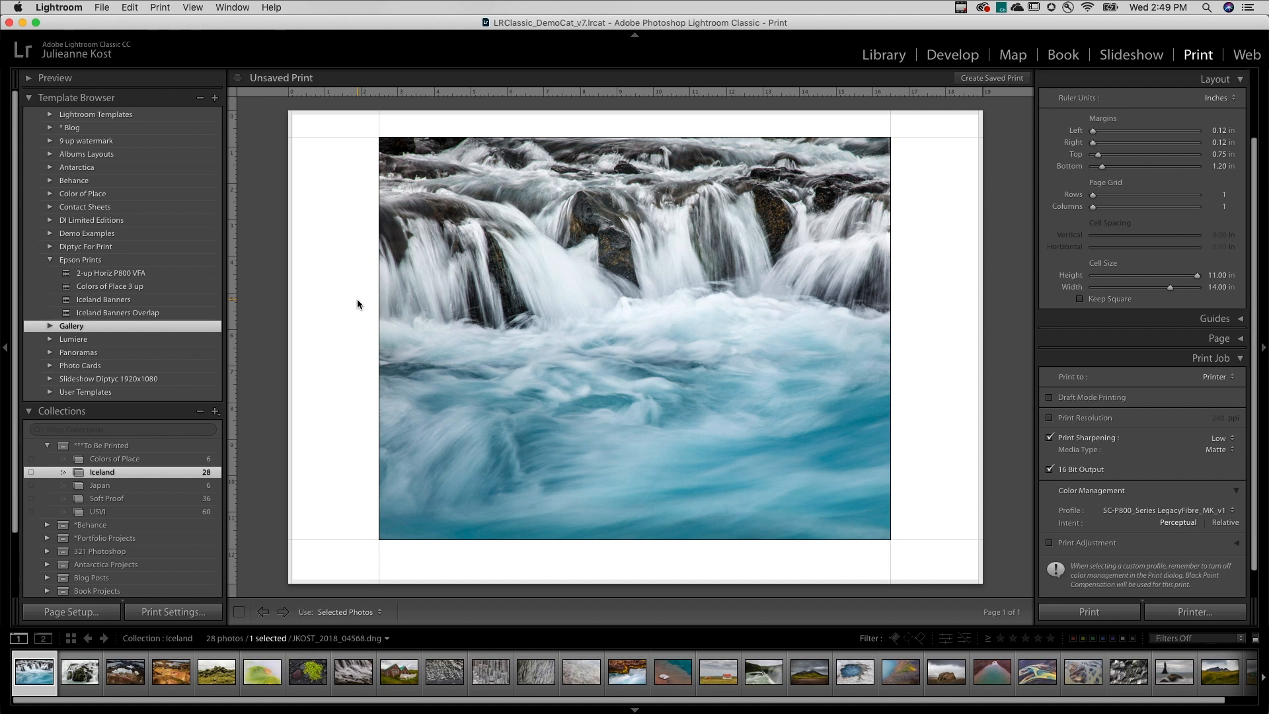
pyautogui.moveTo(341, 275)
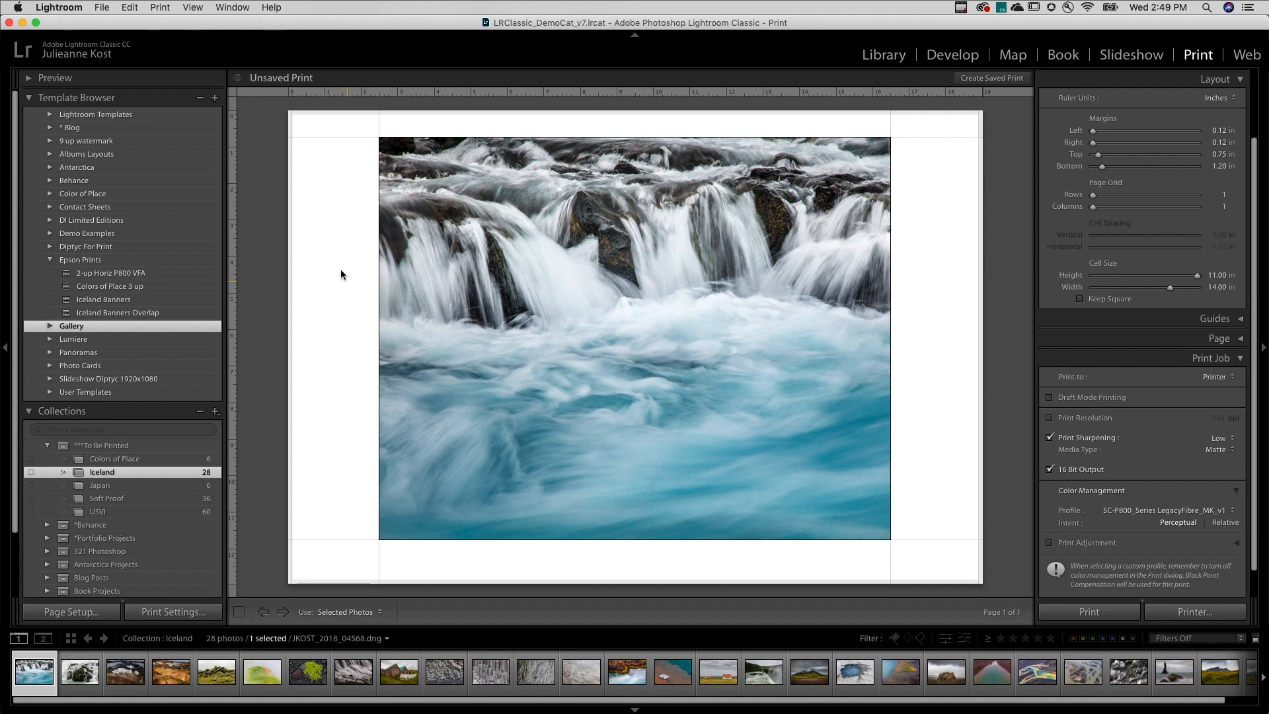
# Create print template '11x14 on 13x19 P800 Legacy Fibre' stored in the Epson Prints folder
pyautogui.click(214, 98)
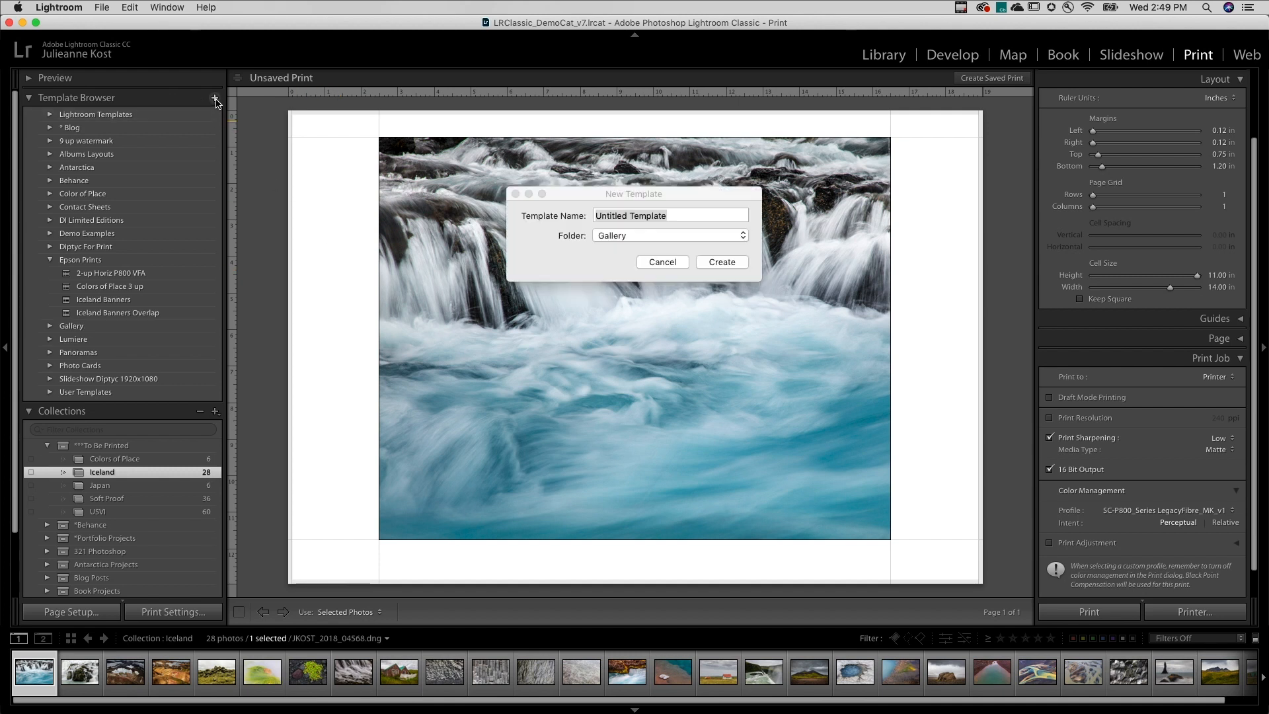
pyautogui.click(669, 235)
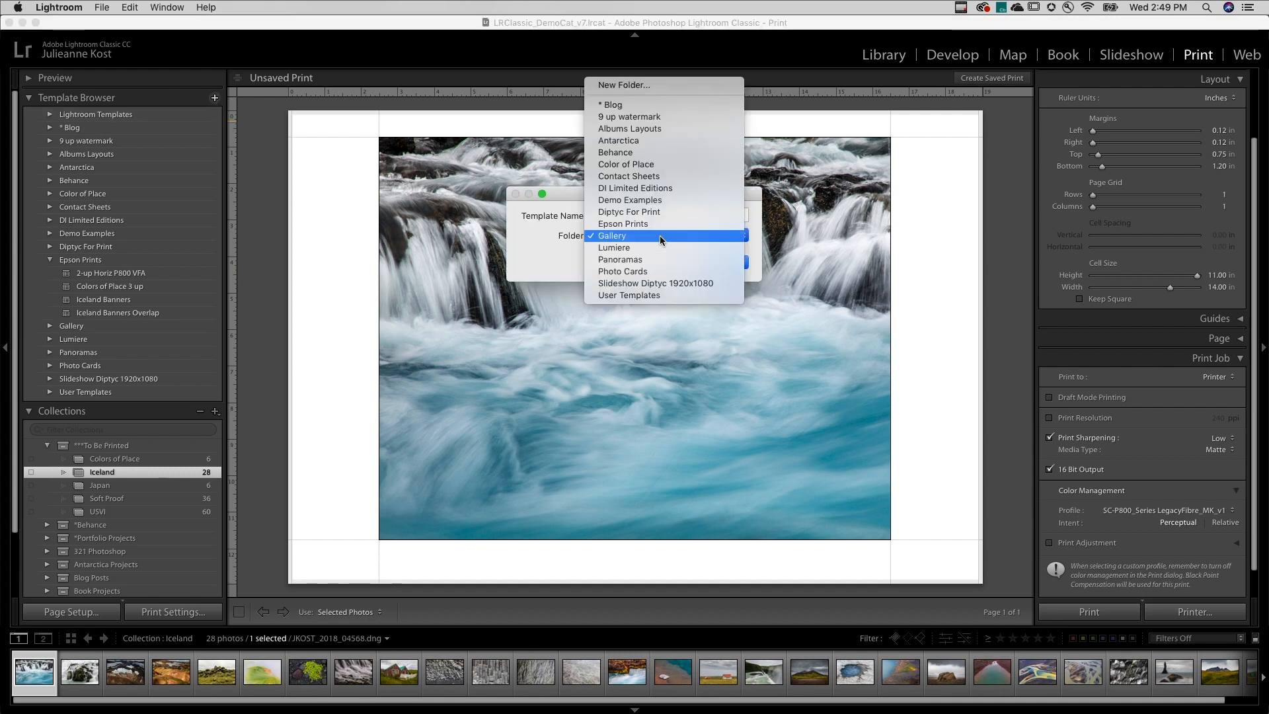
pyautogui.moveTo(661, 152)
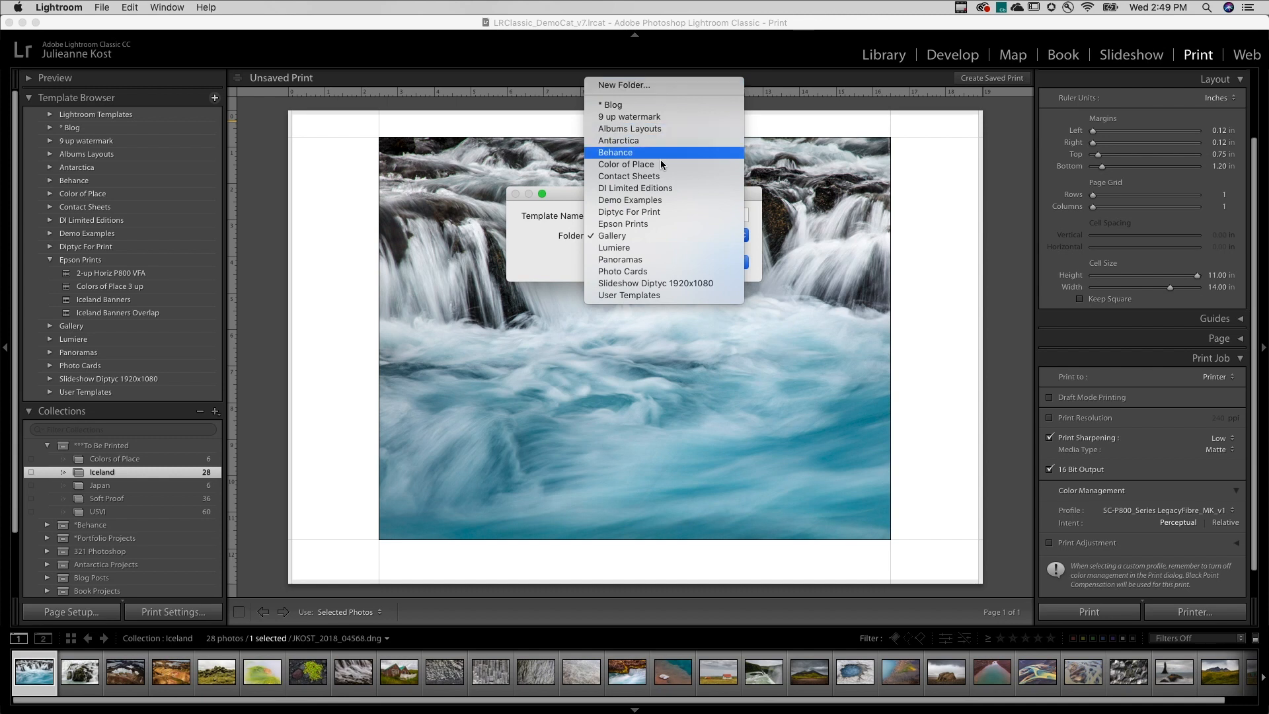
pyautogui.click(623, 223)
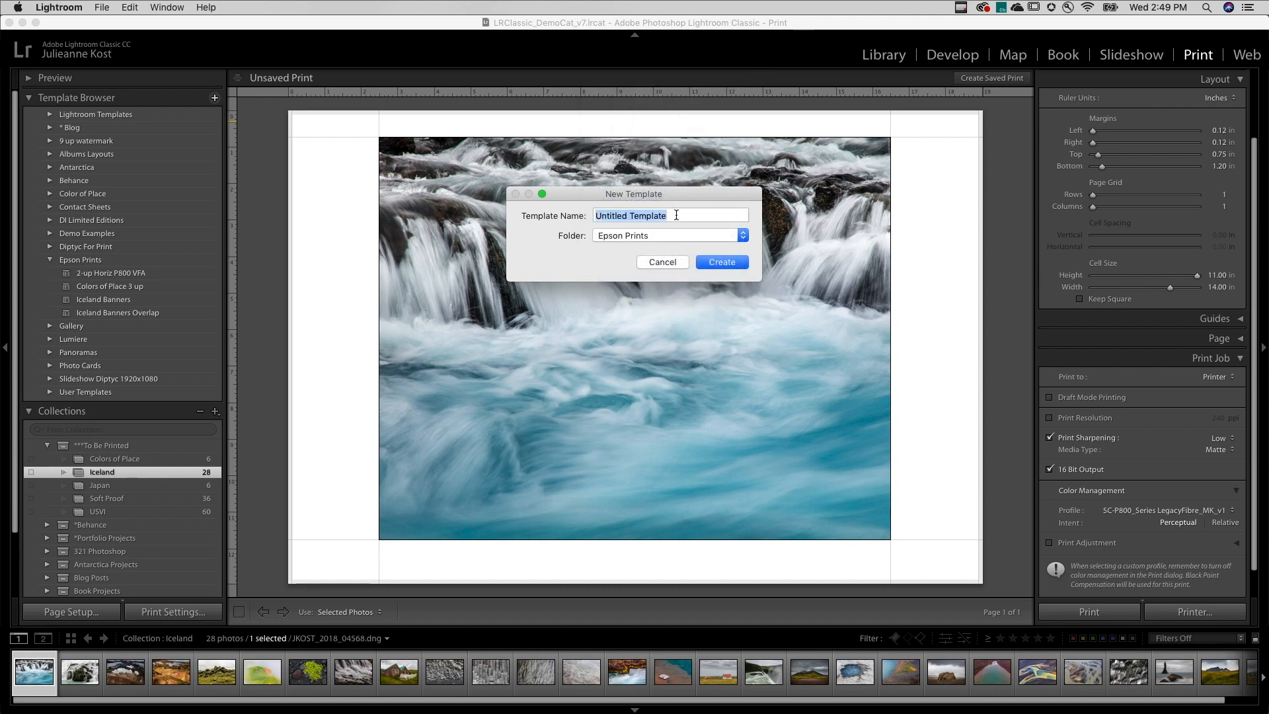
pyautogui.write('11x14 on 13x19  P800 Legacy Fibre')
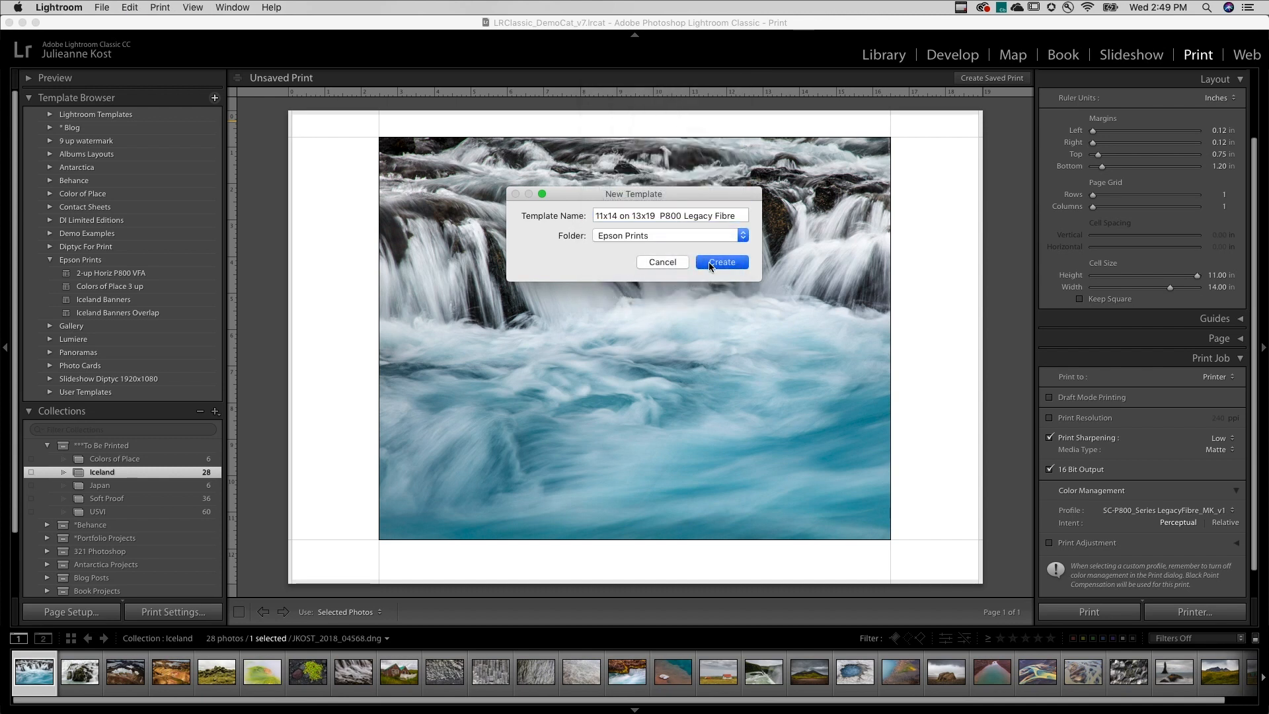
pyautogui.click(721, 262)
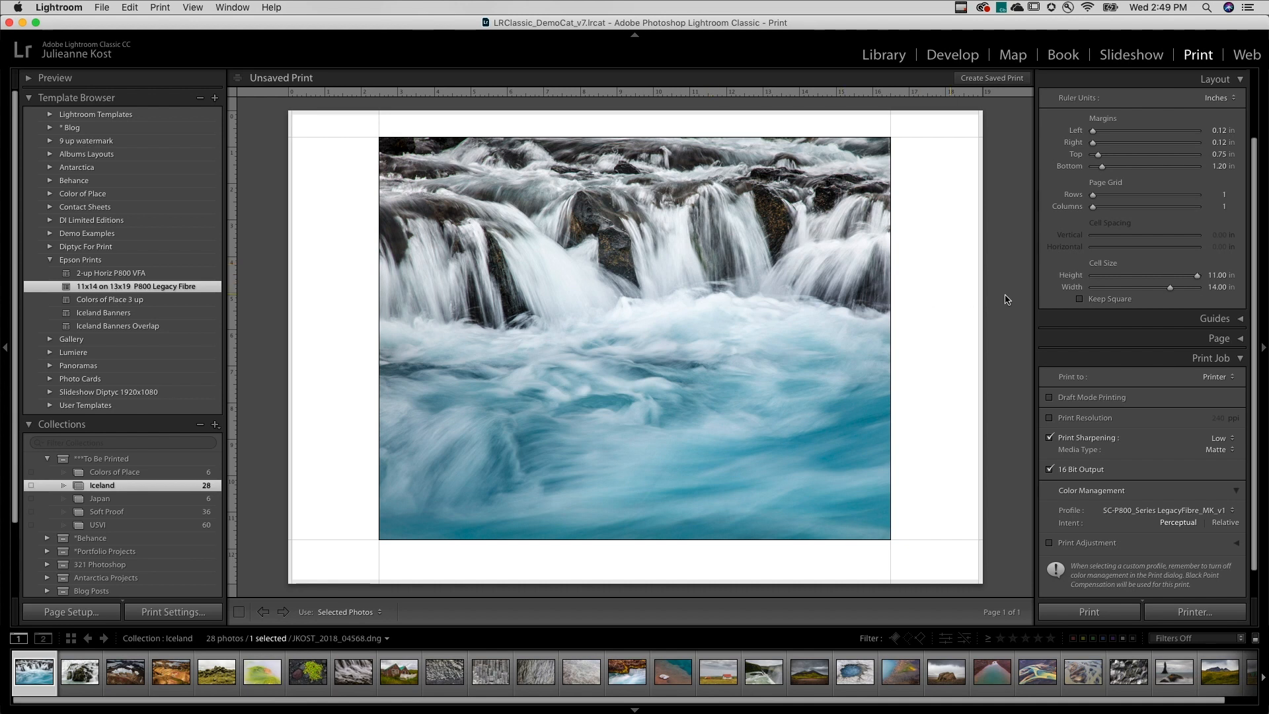
pyautogui.moveTo(1189, 287); pyautogui.dragTo(1156, 287)
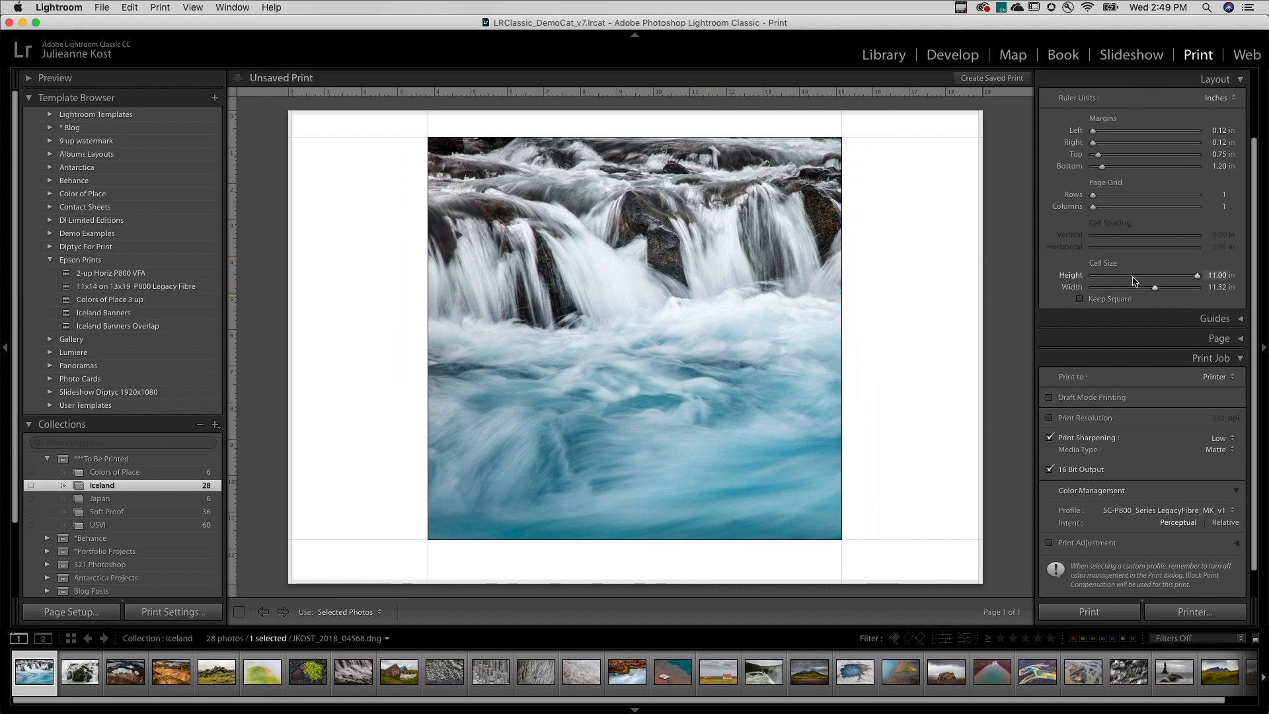
pyautogui.moveTo(1094, 195); pyautogui.dragTo(1128, 194)
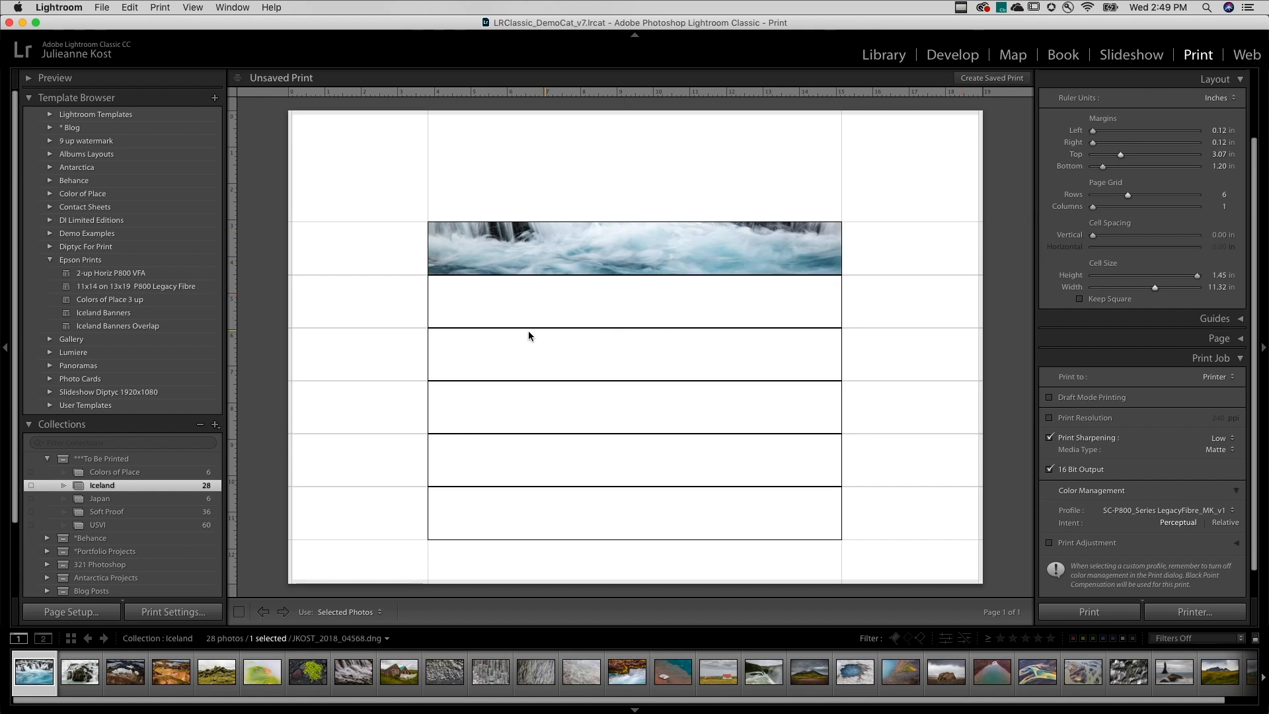
pyautogui.click(136, 285)
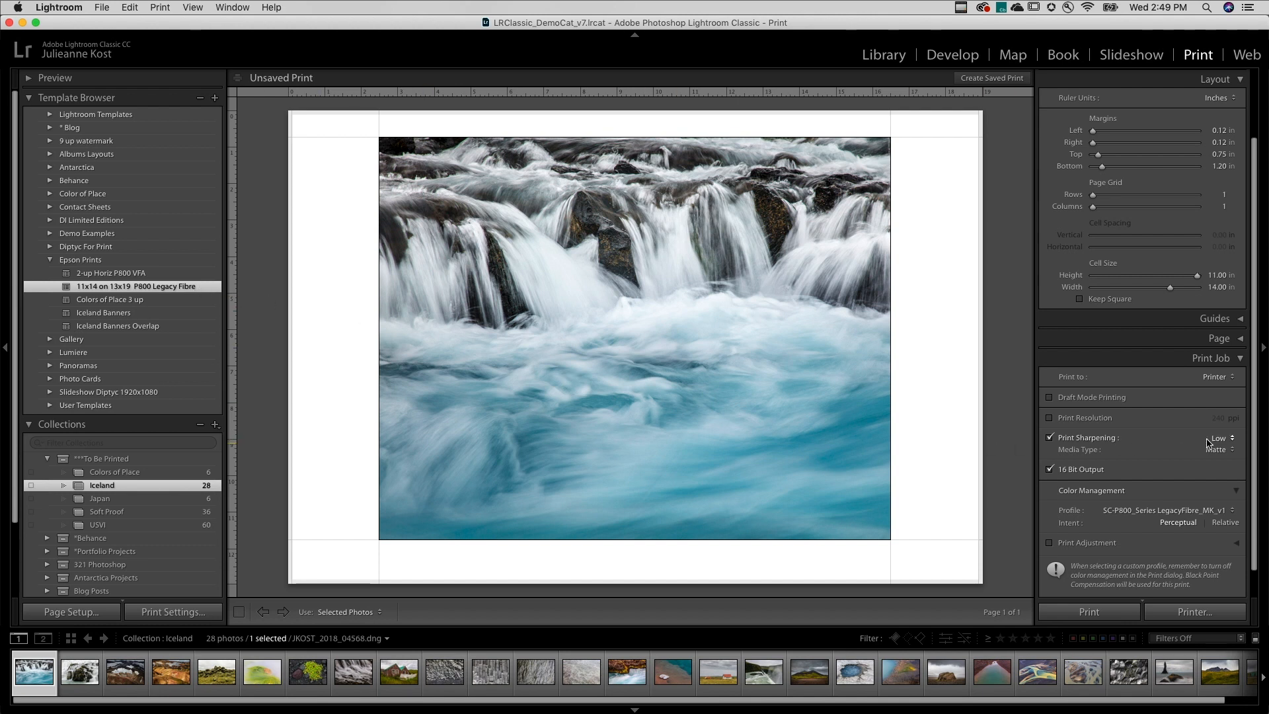
# Set Print Sharpening to Standard and bring up the template's update options
pyautogui.click(1216, 438)
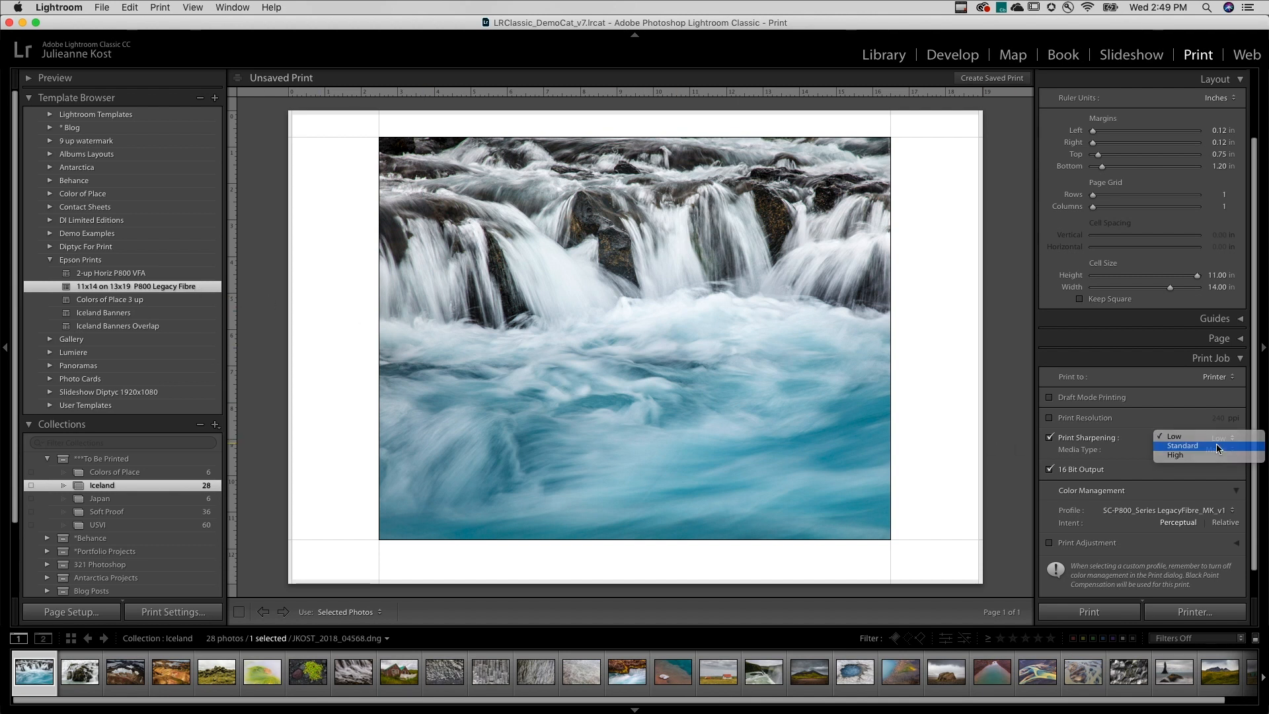
pyautogui.click(1181, 446)
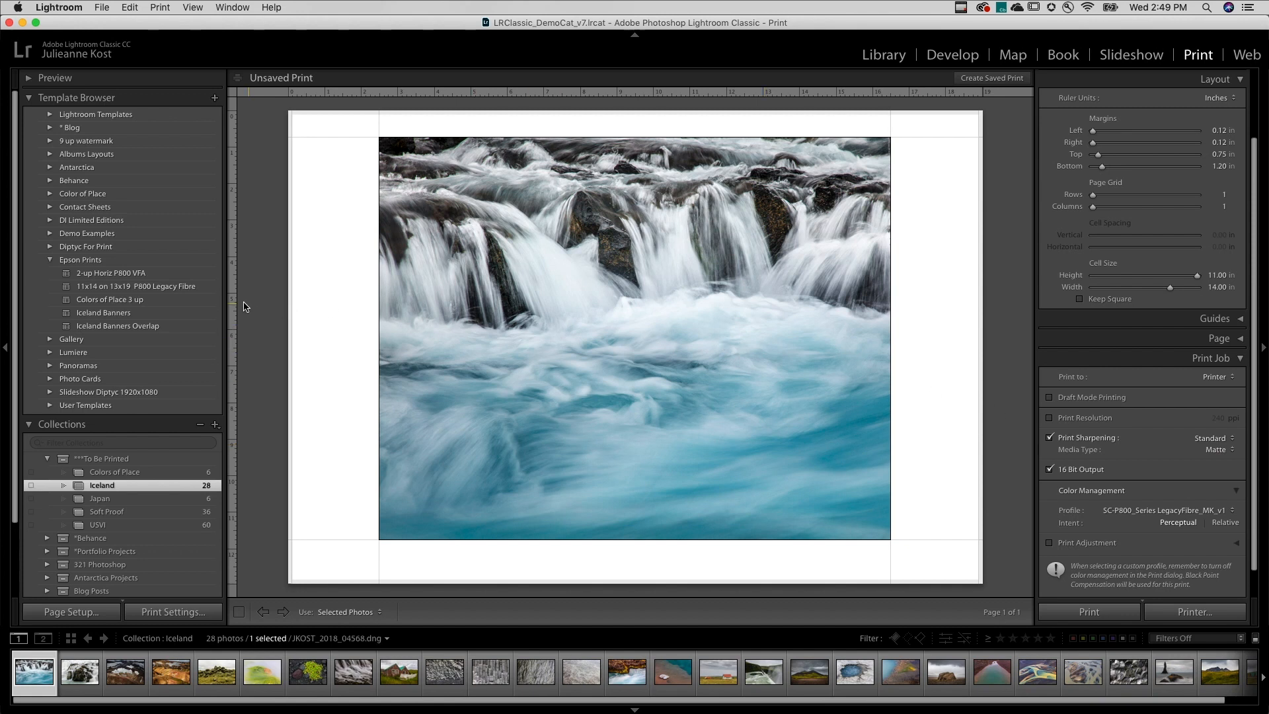
pyautogui.rightClick(136, 286)
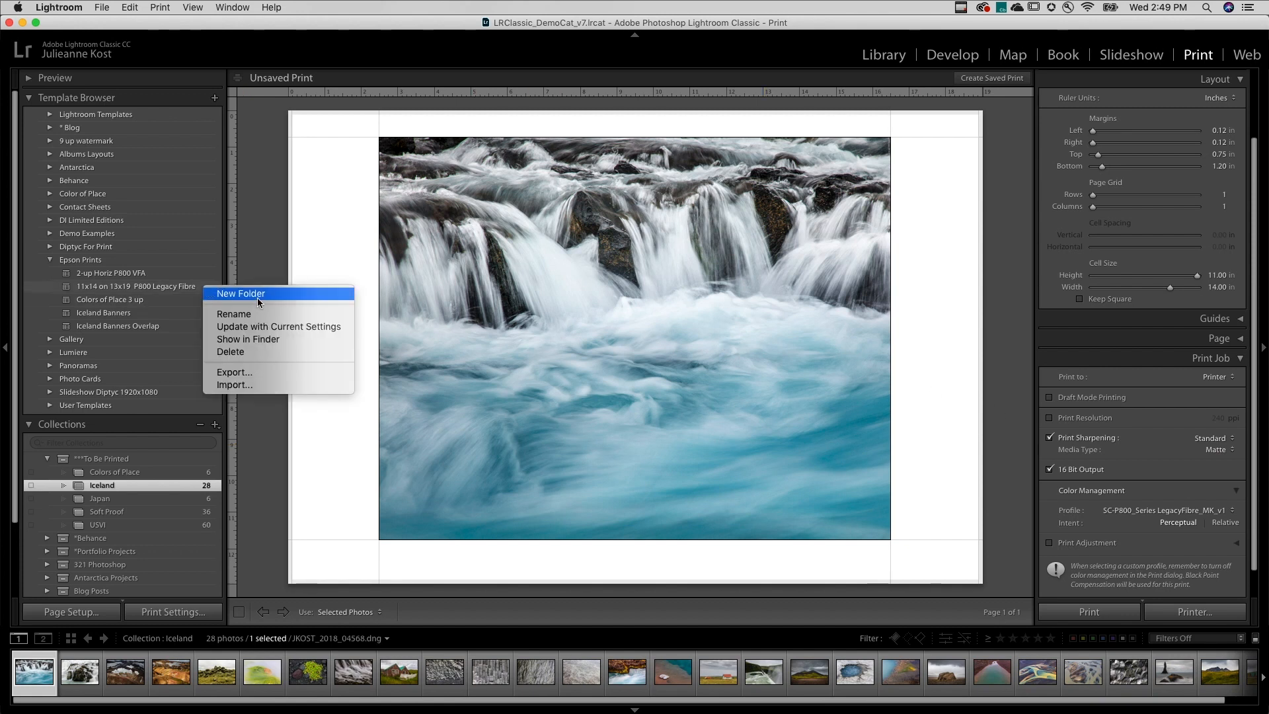
pyautogui.moveTo(279, 326)
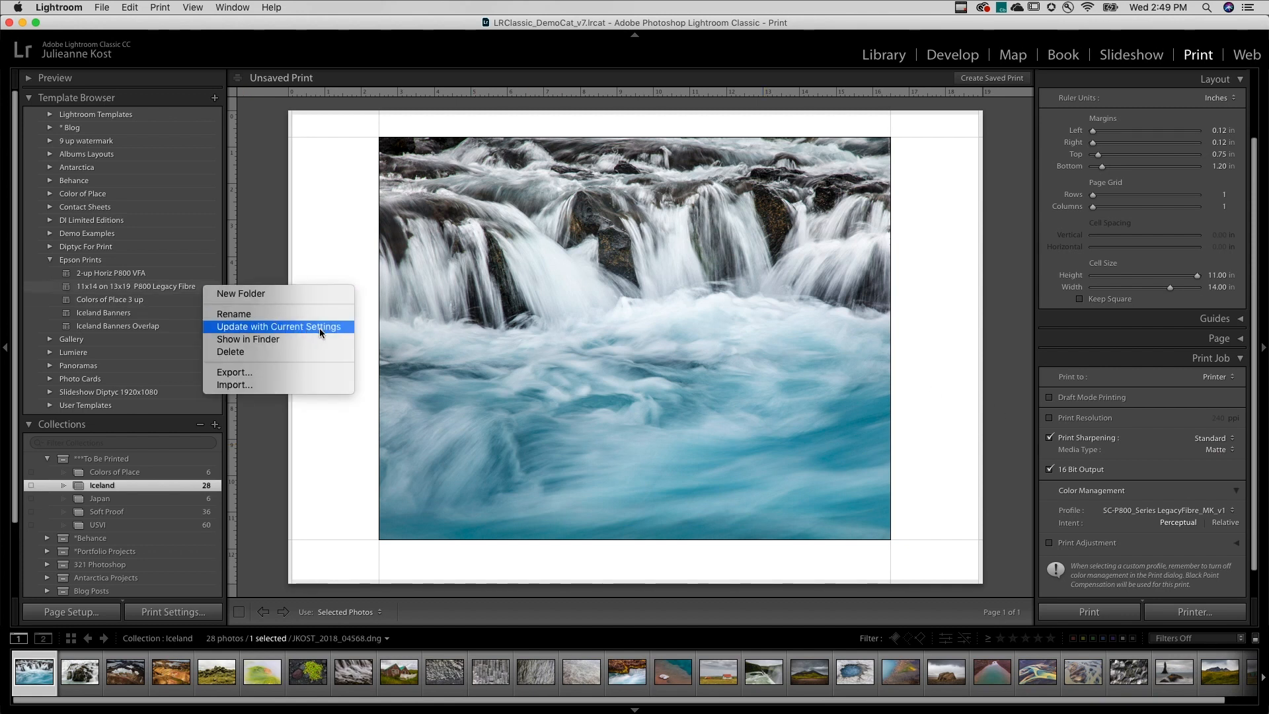
pyautogui.moveTo(267, 316)
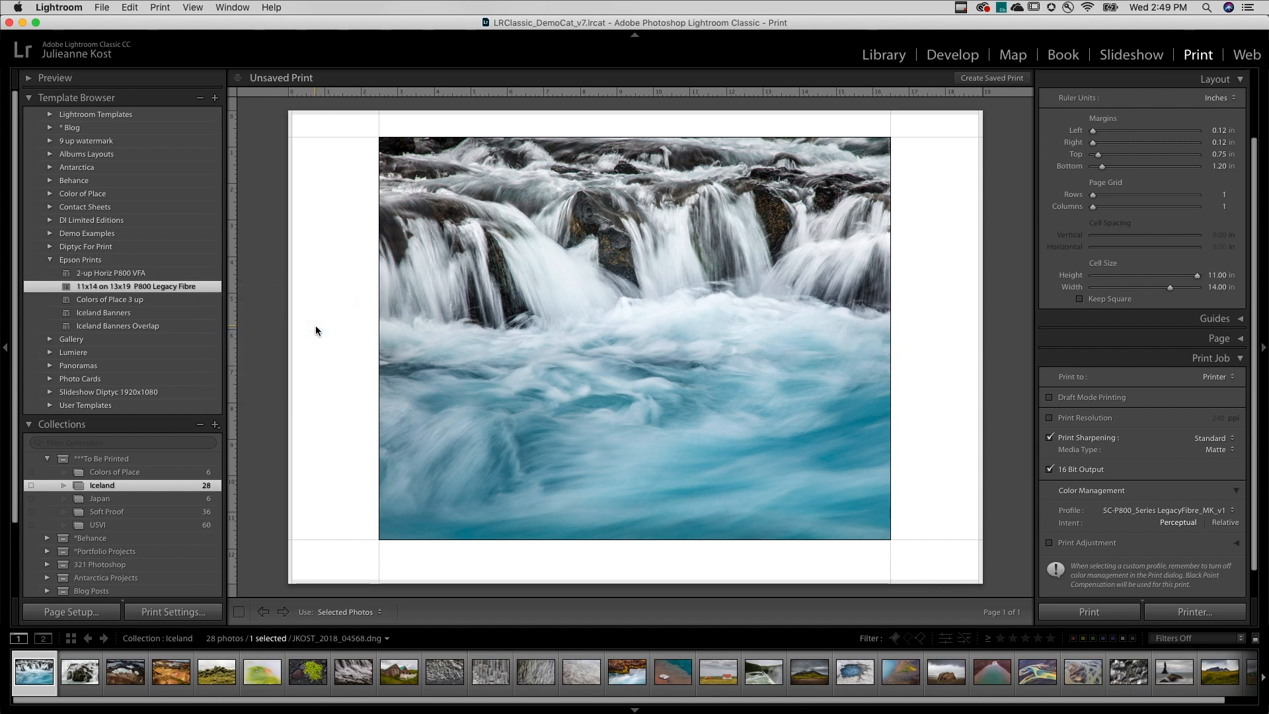
pyautogui.click(100, 498)
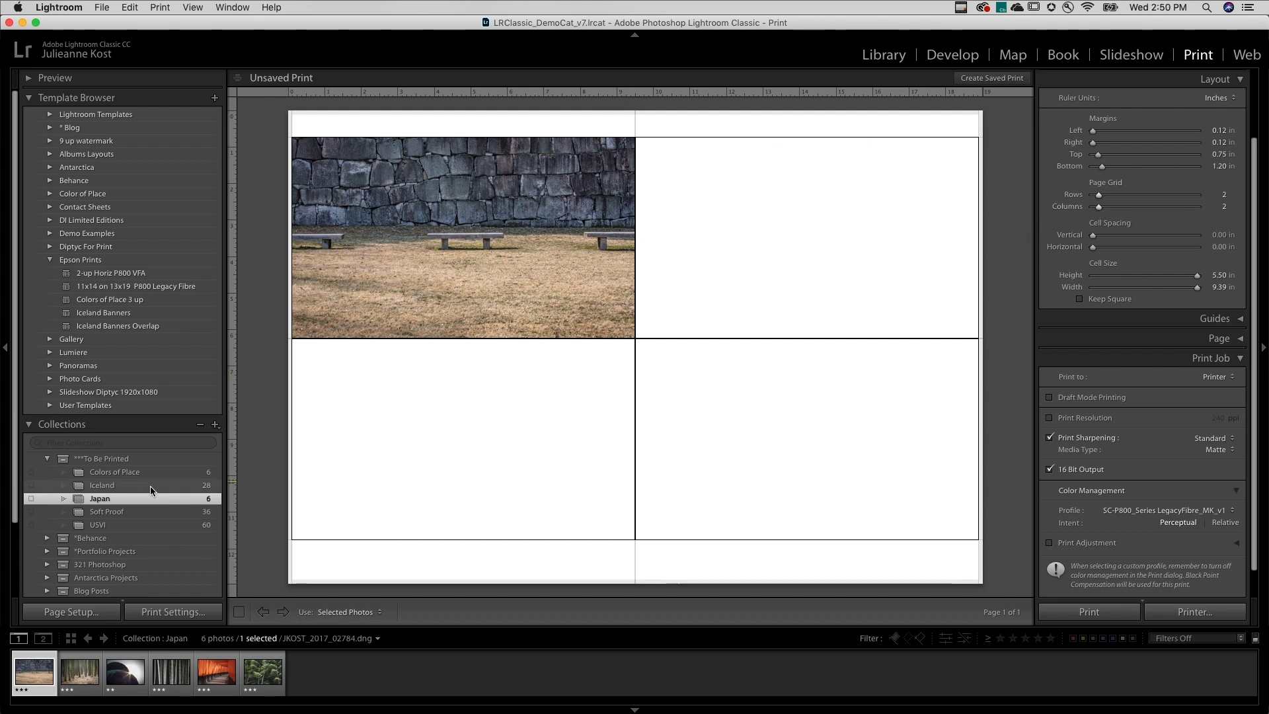
pyautogui.click(101, 486)
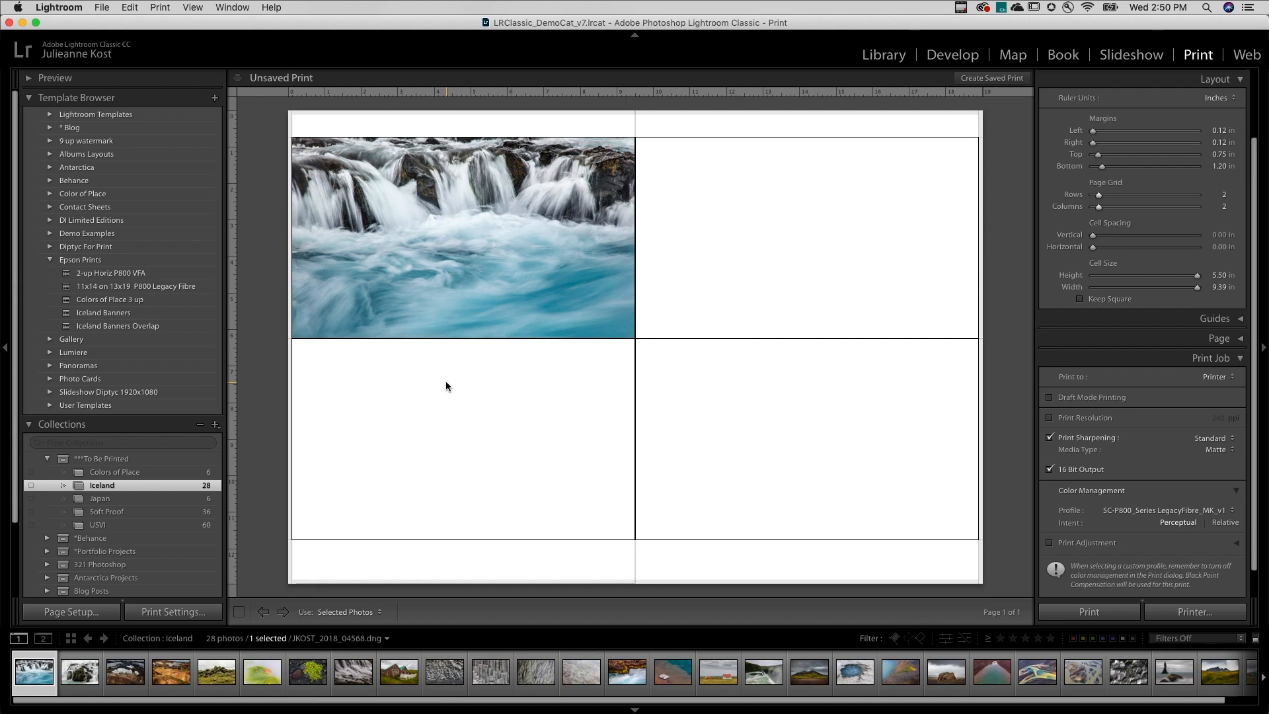
pyautogui.click(136, 285)
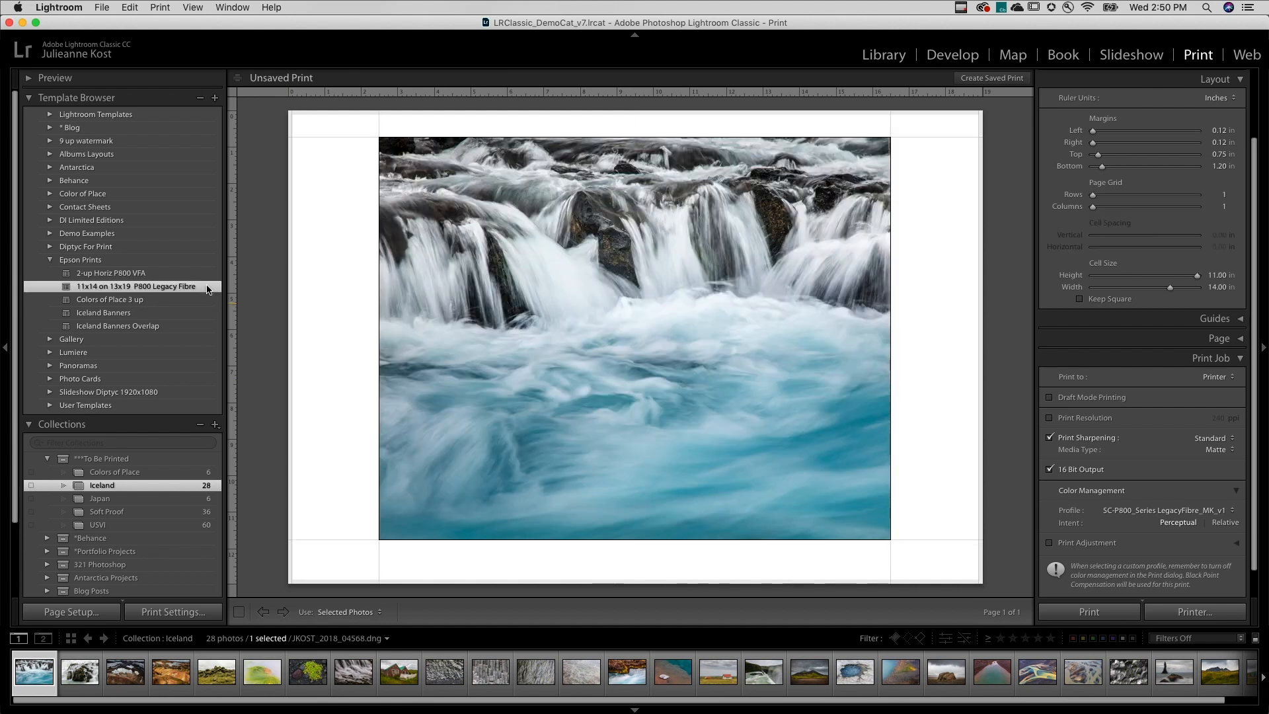
pyautogui.moveTo(701, 233)
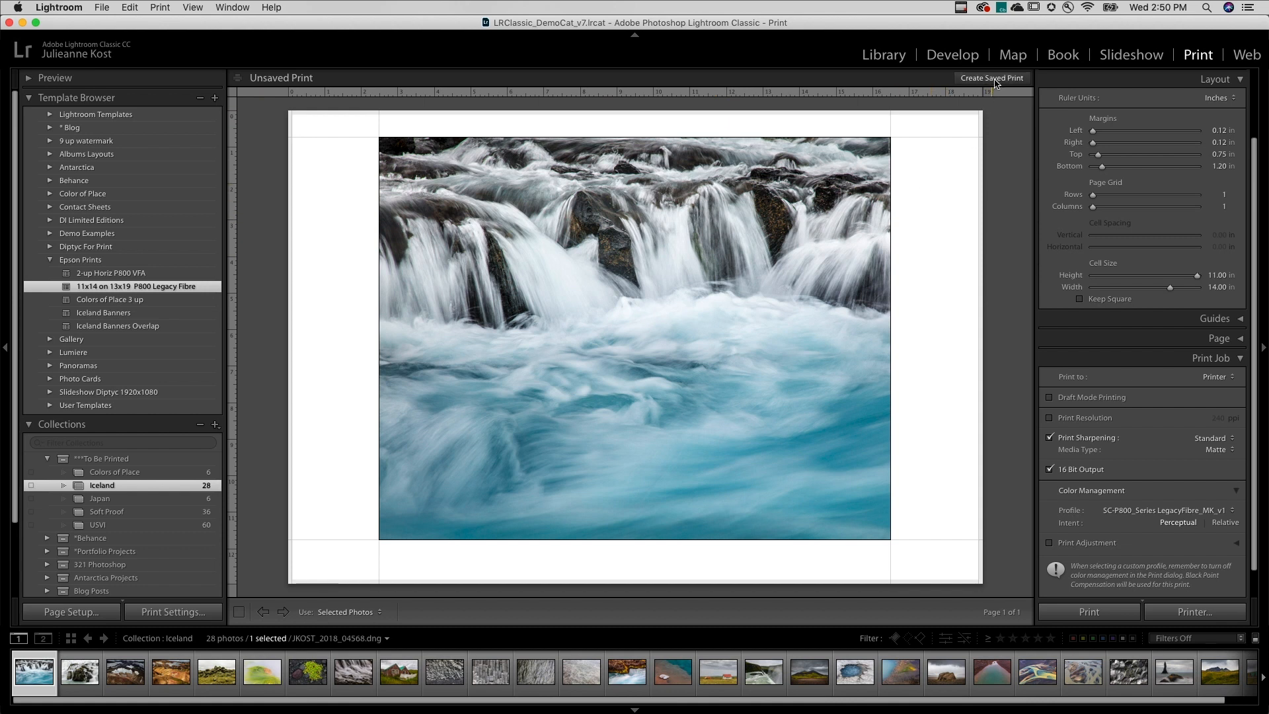
# Create a saved print named 'Iceland 11x14' inside the Iceland collection
pyautogui.click(991, 78)
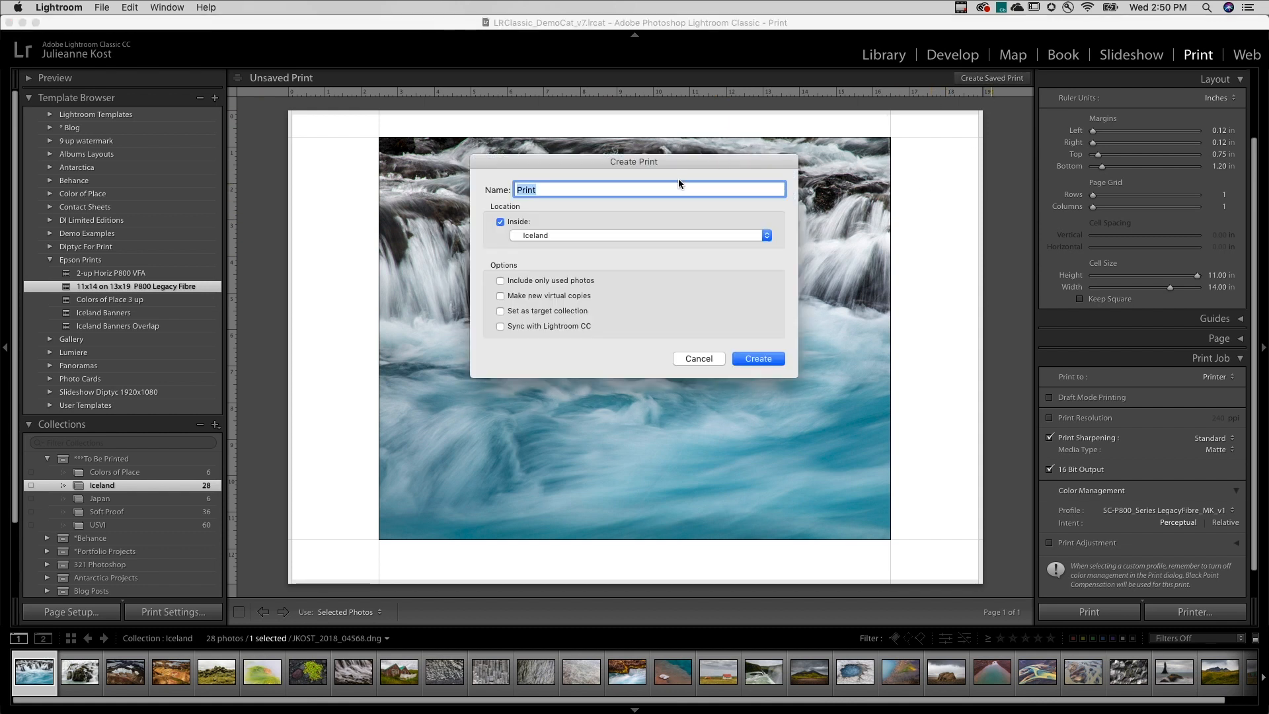
pyautogui.write('Iceland 11x14')
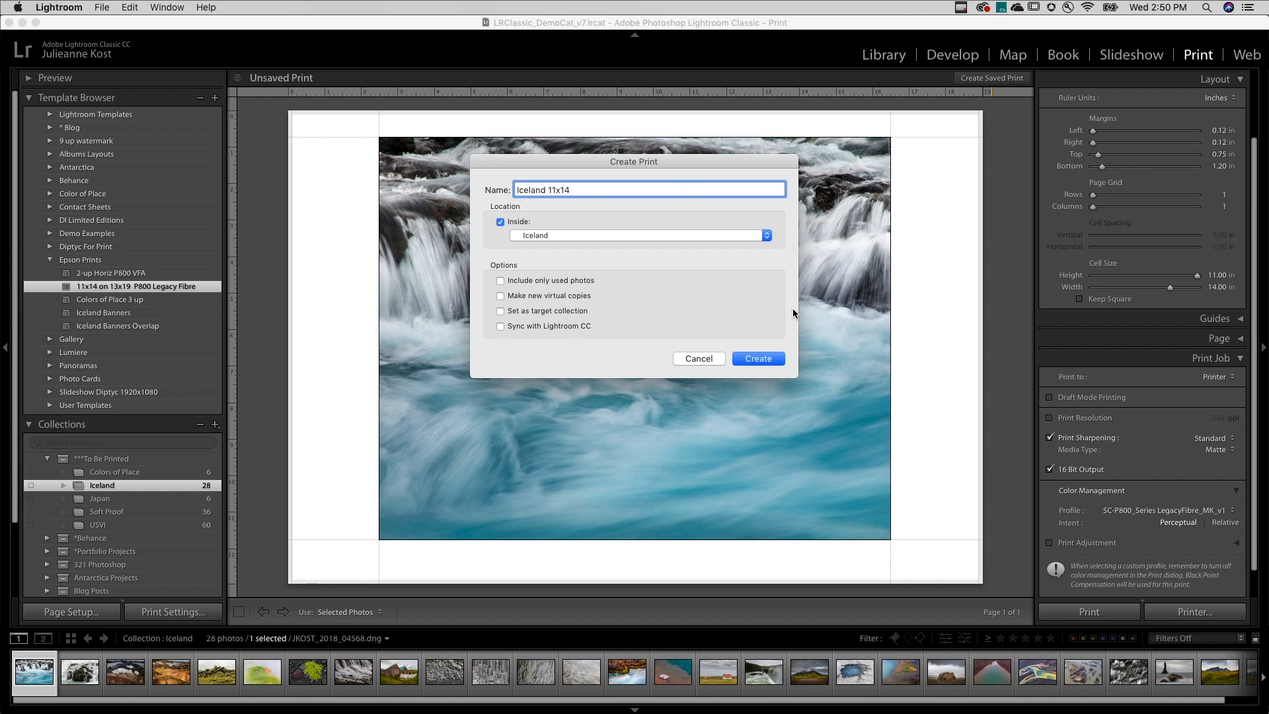
pyautogui.click(756, 358)
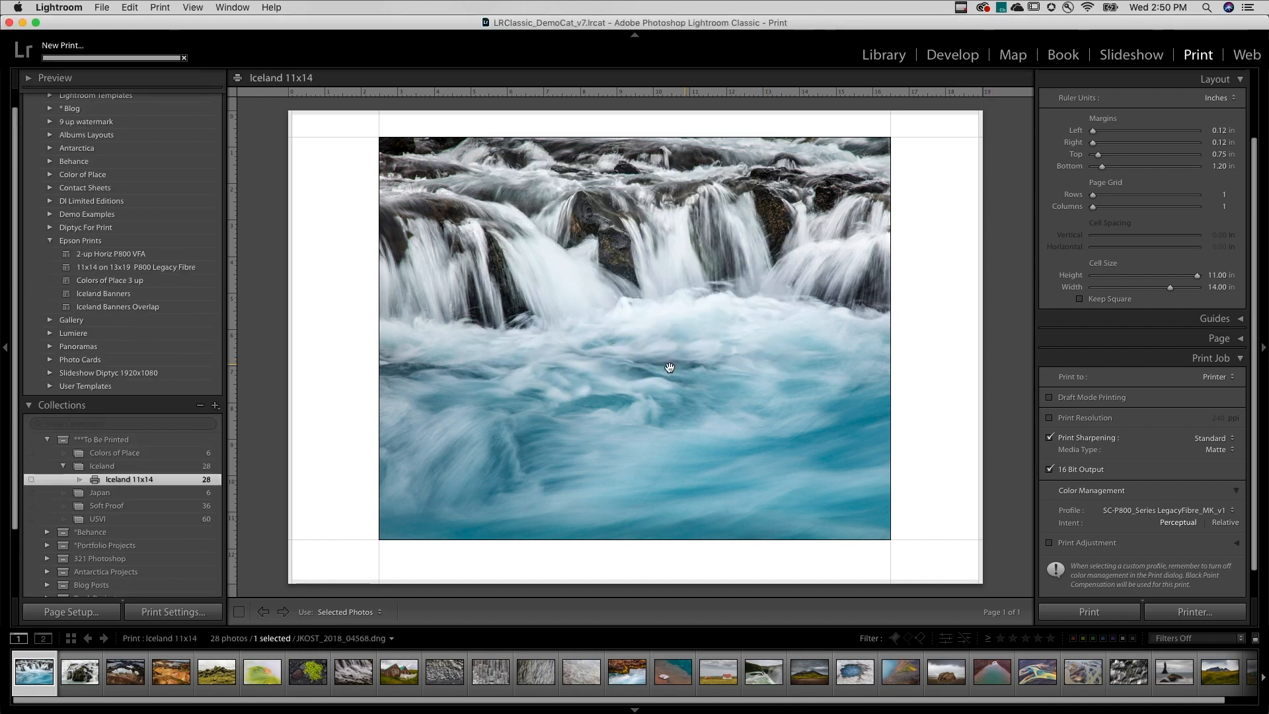